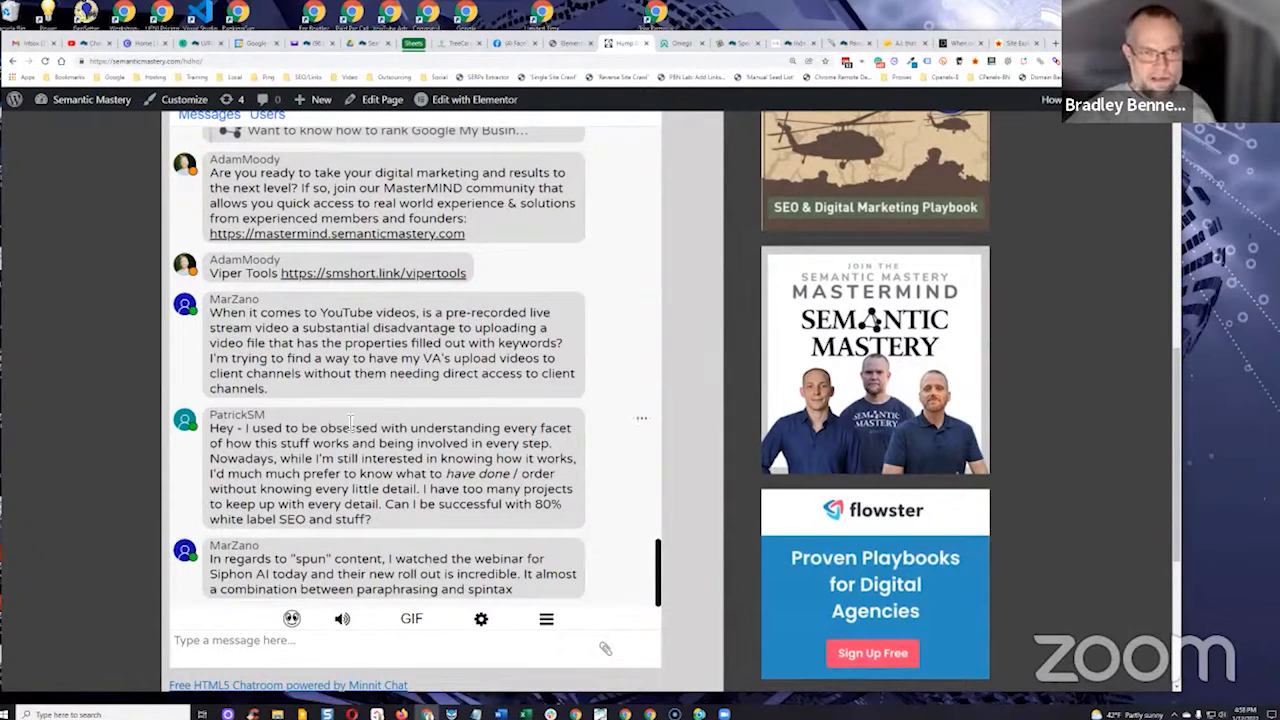
scroll(down, 3)
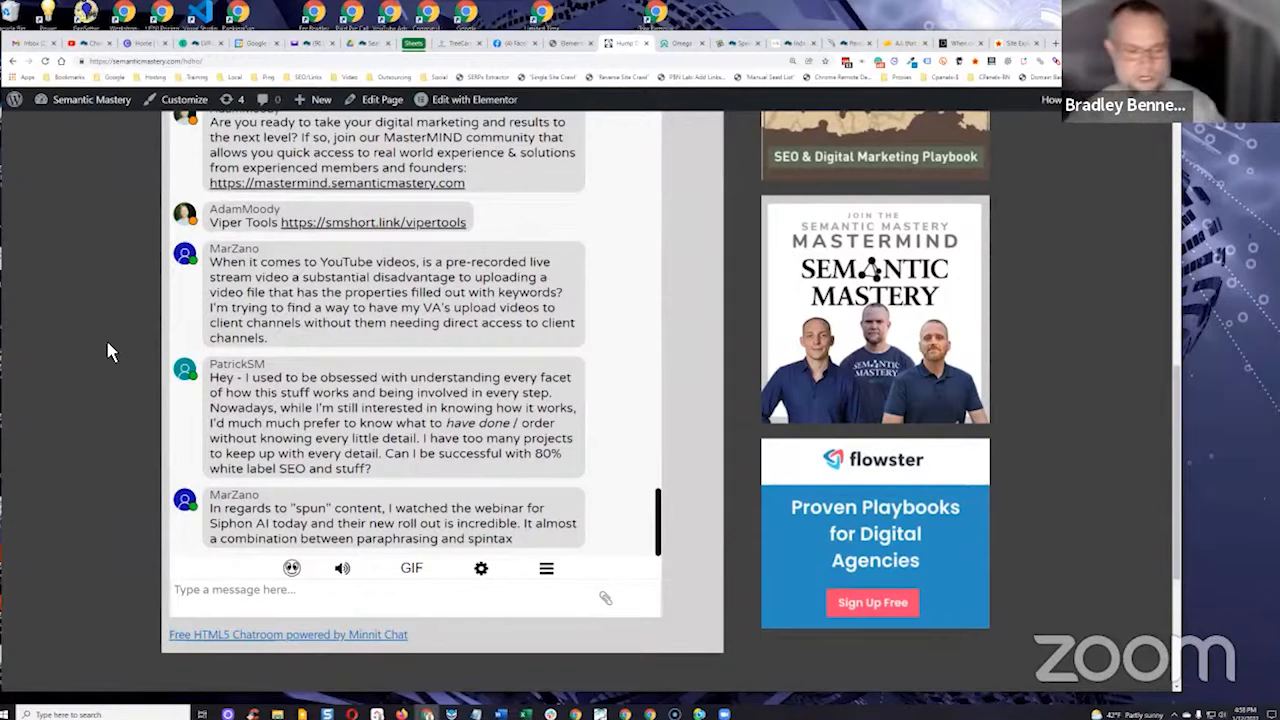
scroll(down, 3)
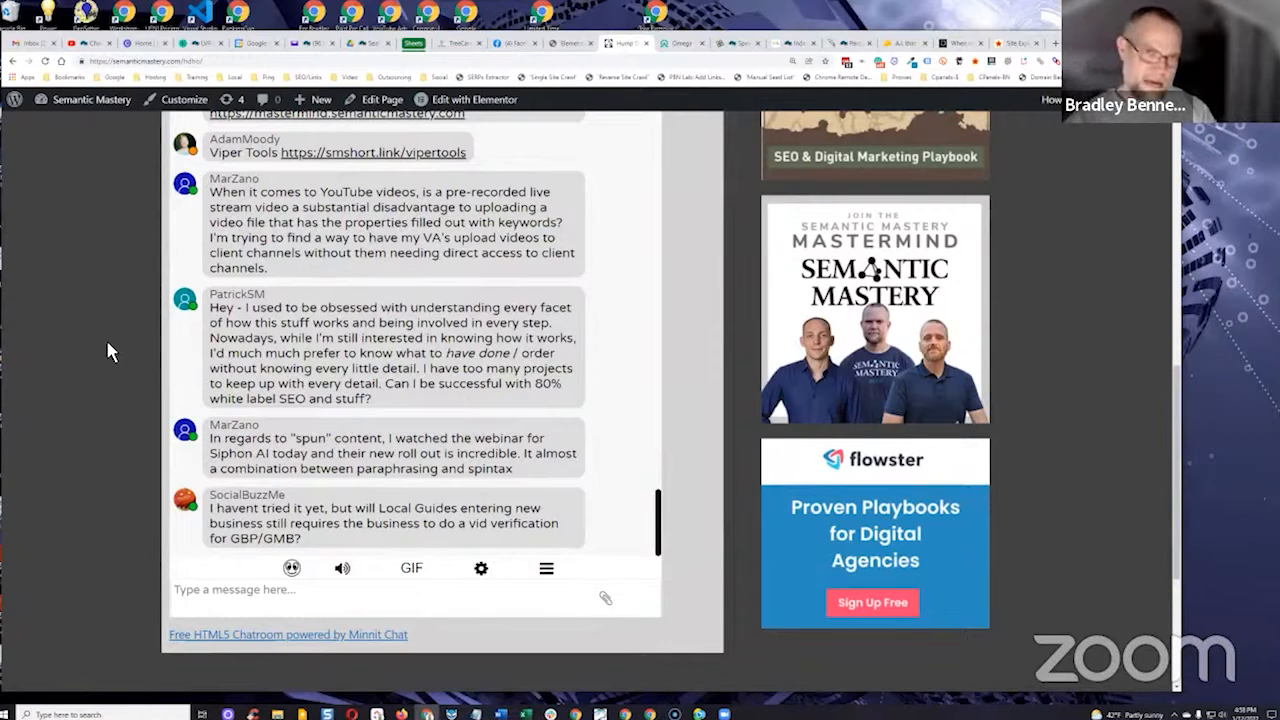
mouse_move(124, 344)
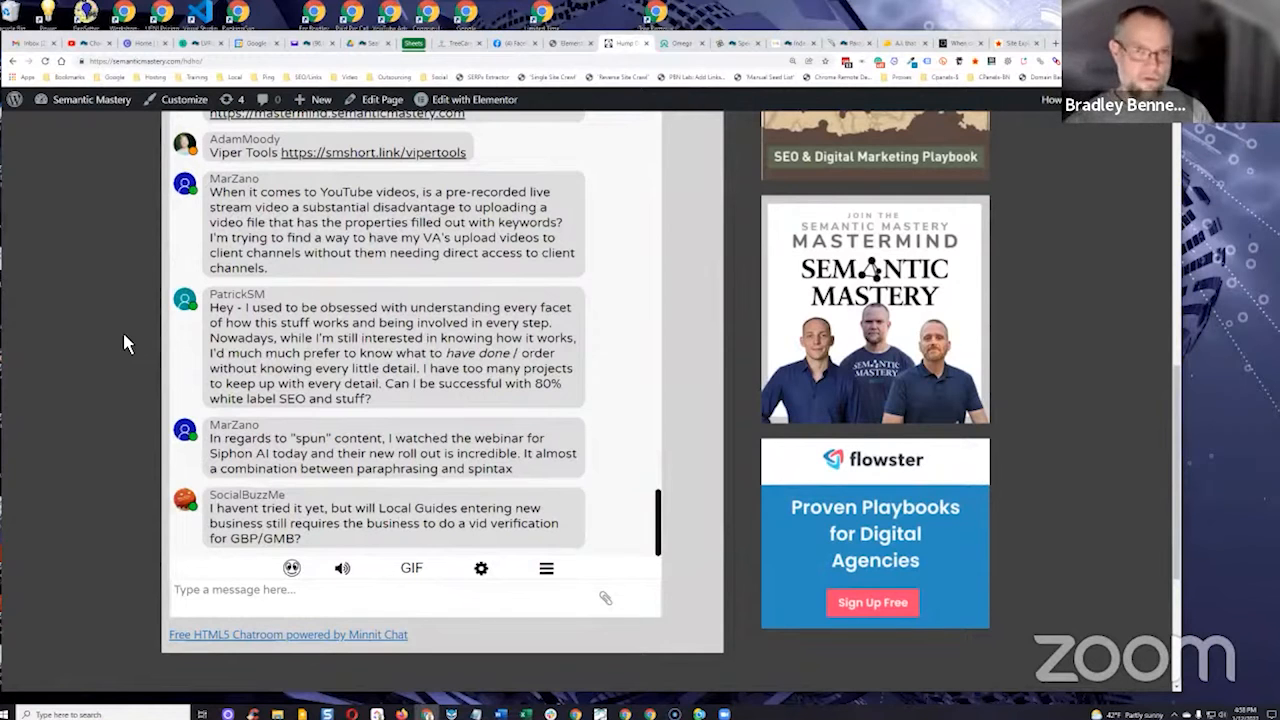
scroll(down, 3)
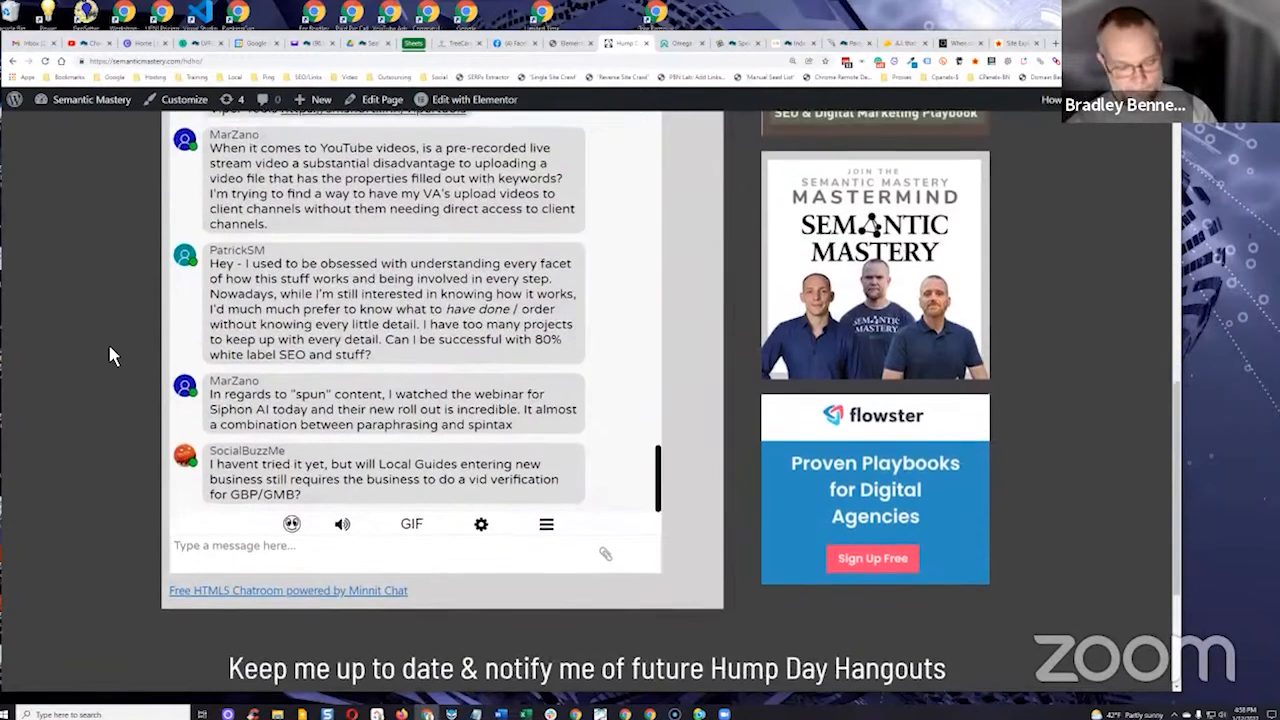